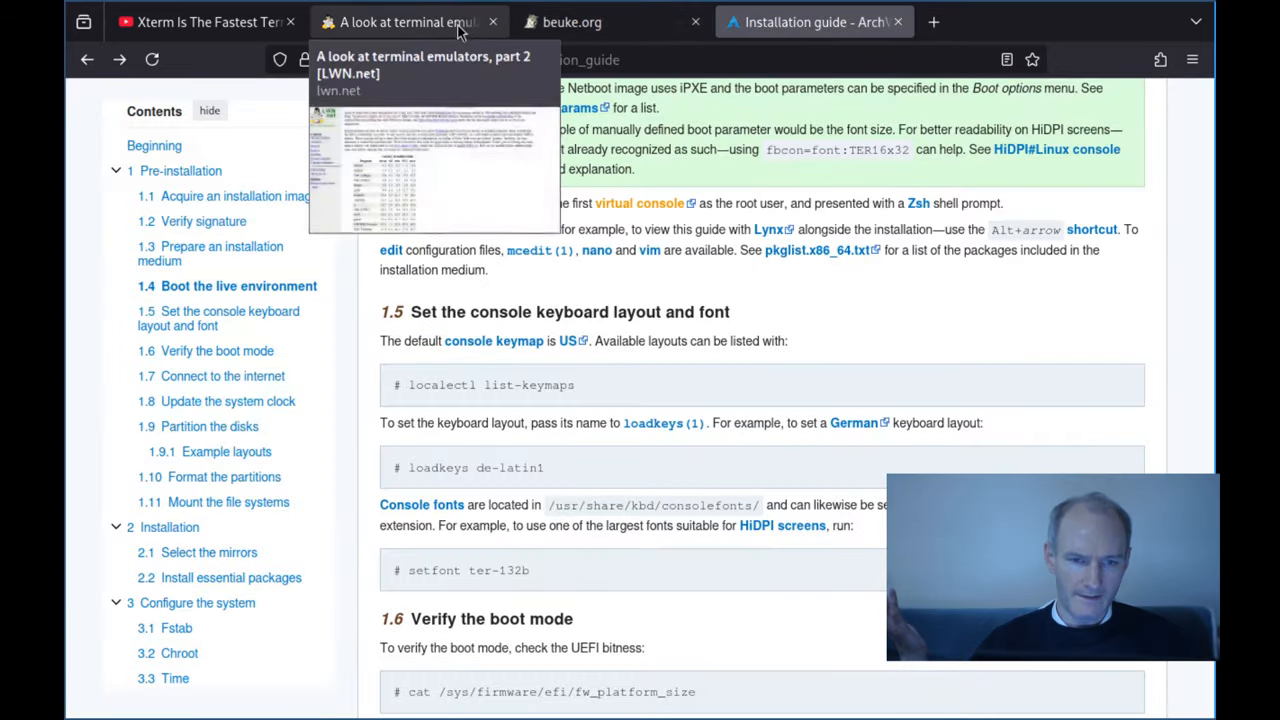
Step: Return to the YouTube tab and highlight the comment asking about timing tests on a bare text console
{"action": "left_click", "coordinate": [200, 21]}
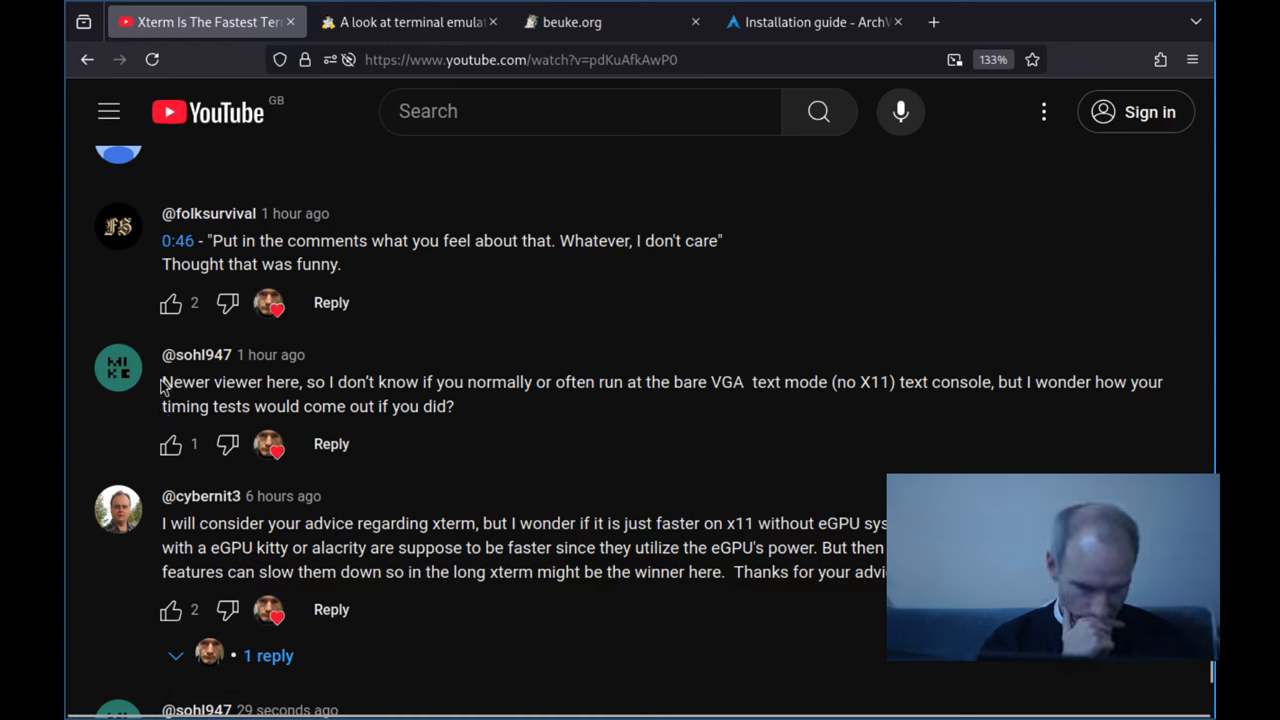
{"action": "left_click_drag", "start_coordinate": [162, 382], "coordinate": [453, 406]}
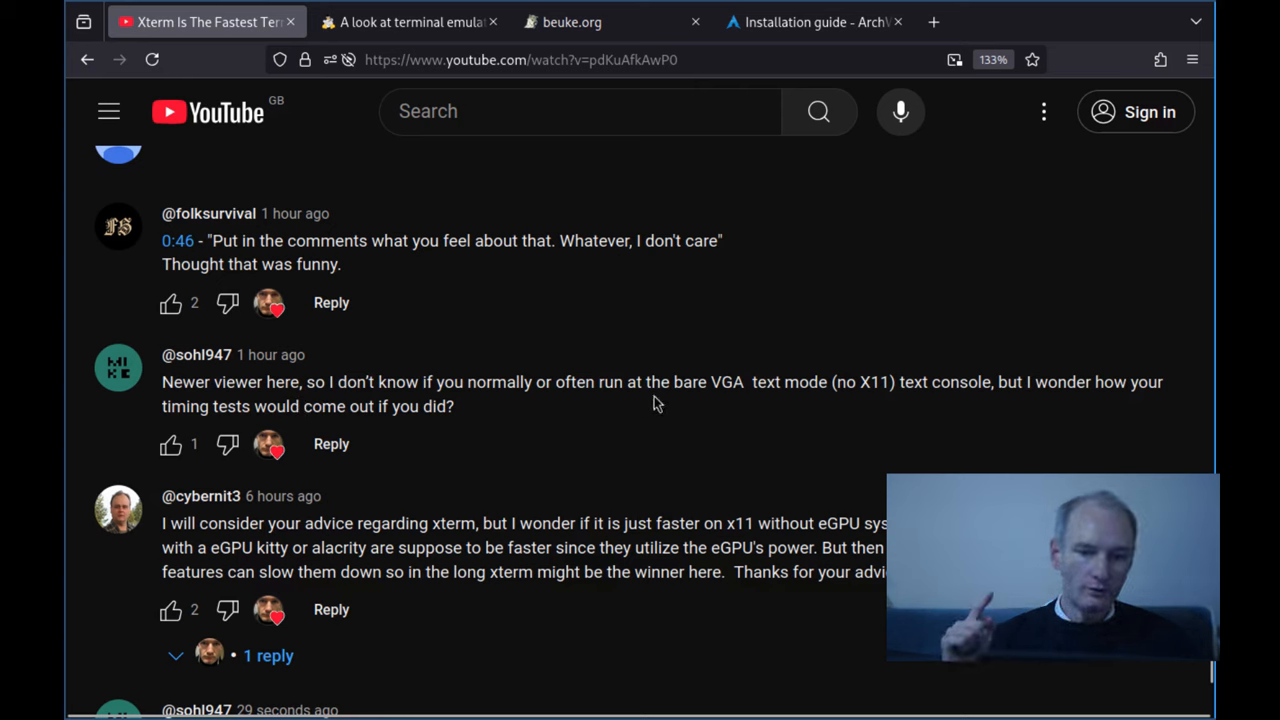
{"action": "mouse_move", "coordinate": [840, 405]}
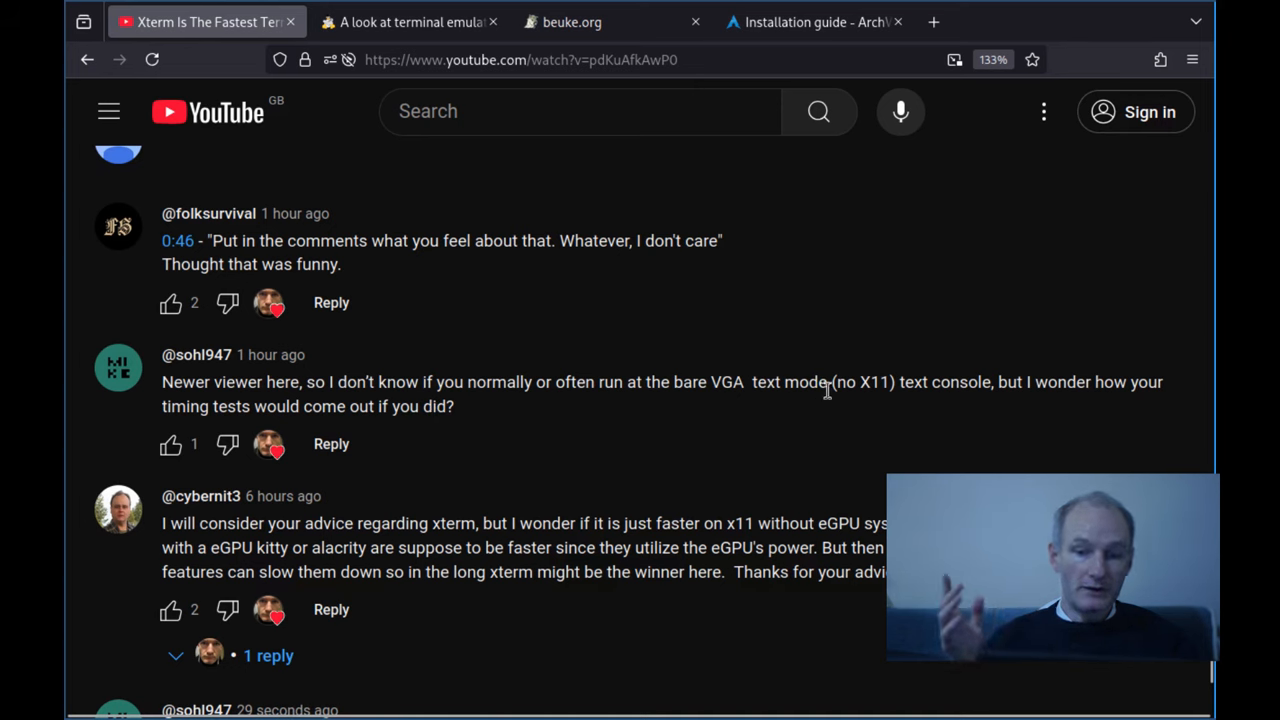
Step: From the Arch Wiki Installation guide, follow the 'virtual console' link to Wikipedia
{"action": "left_click", "coordinate": [810, 22]}
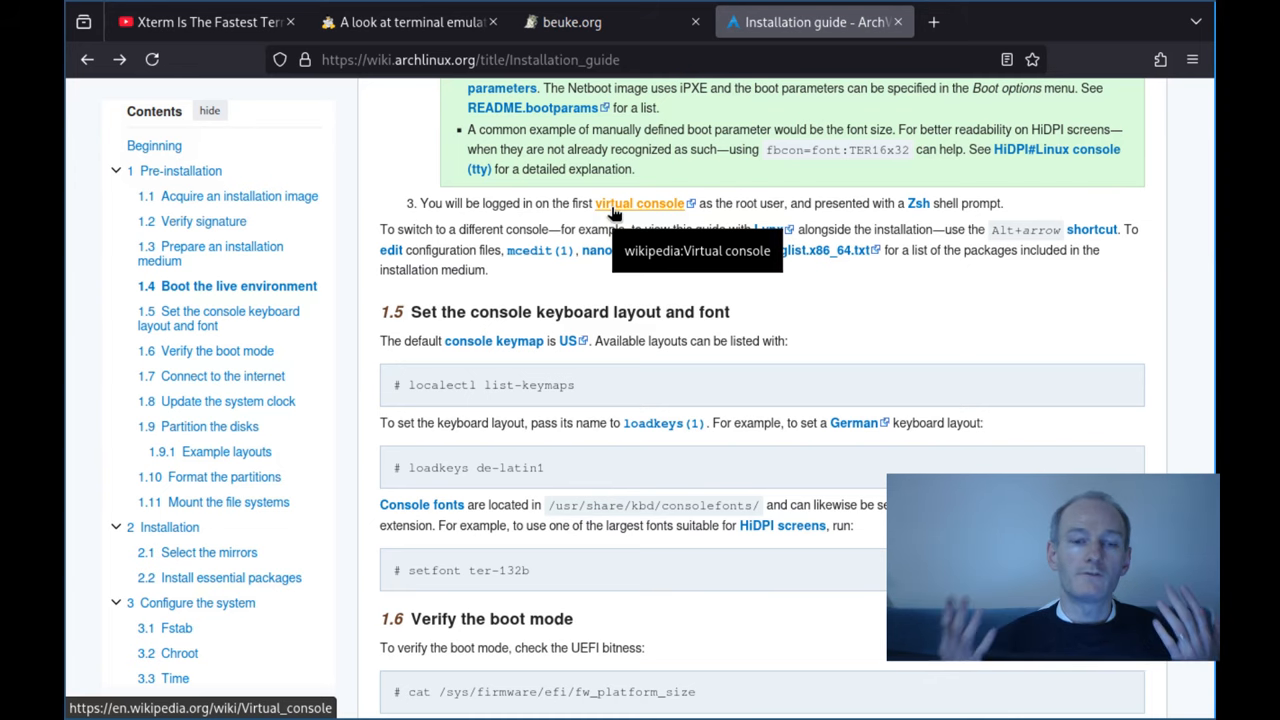
{"action": "left_click", "coordinate": [639, 203]}
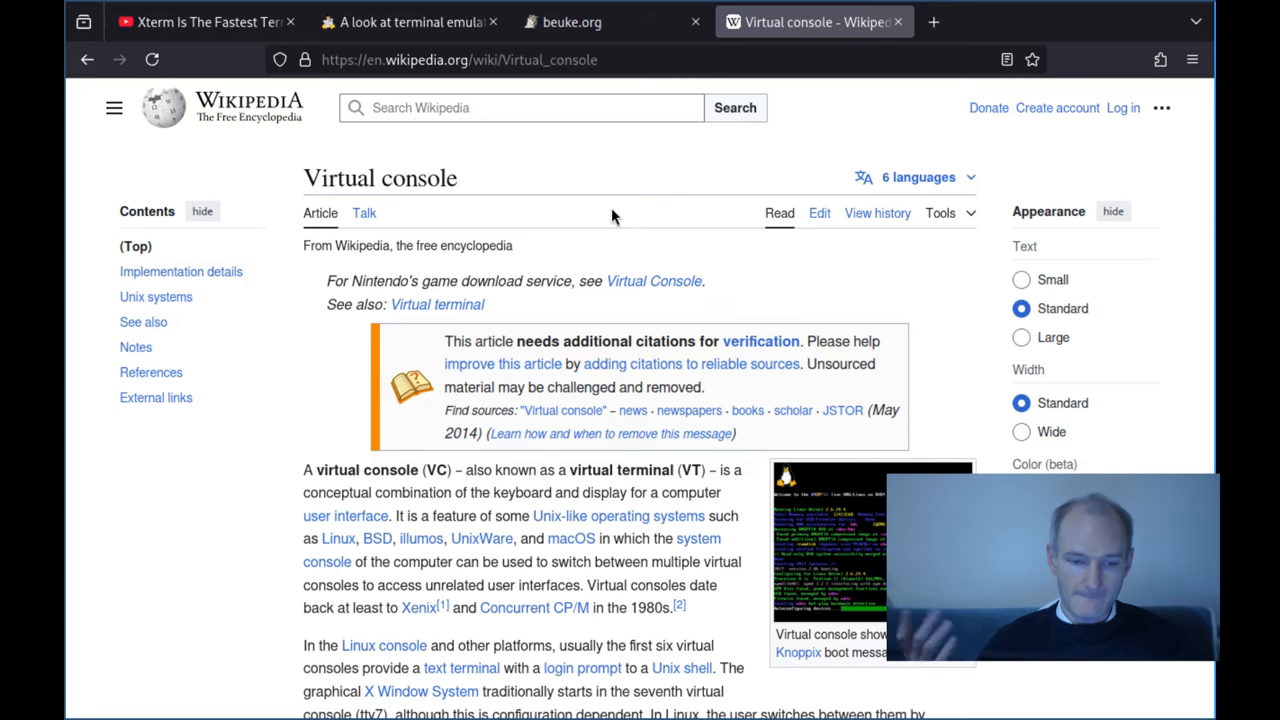
Step: Scroll the Virtual console article down to the section on switching consoles
{"action": "scroll", "scroll_direction": "down", "scroll_amount": 3}
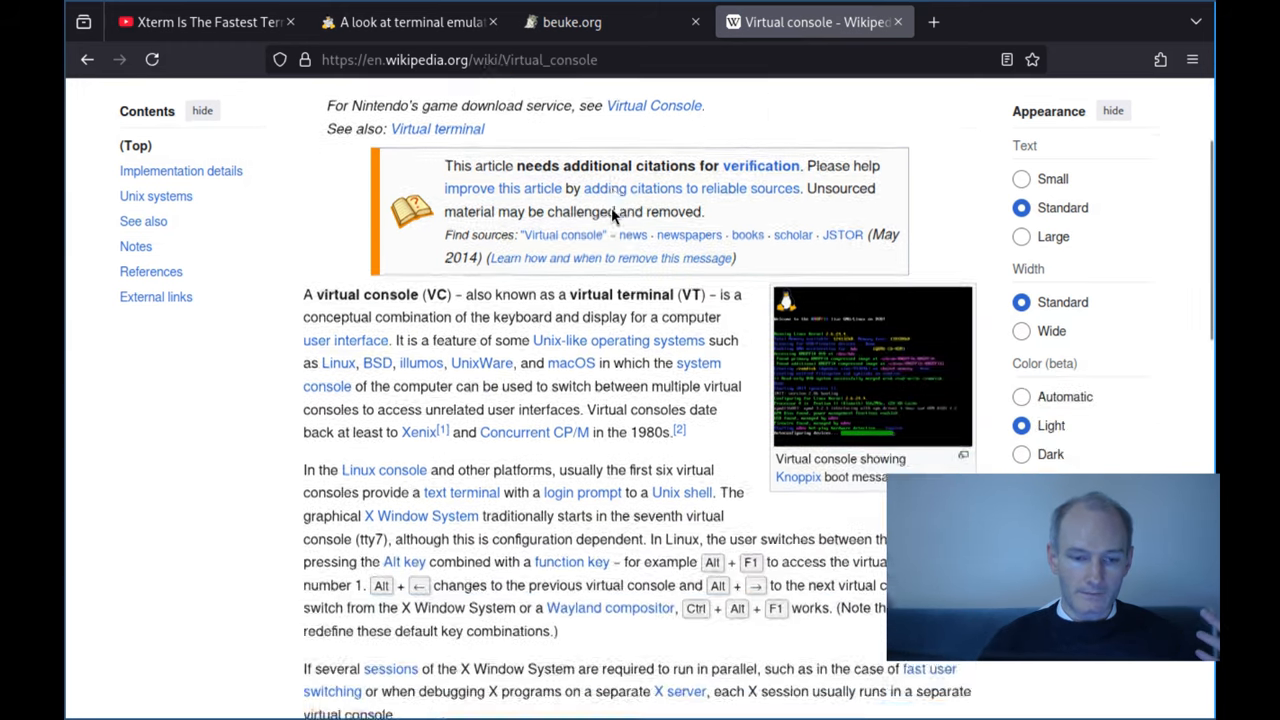
{"action": "scroll", "scroll_direction": "down", "scroll_amount": 3}
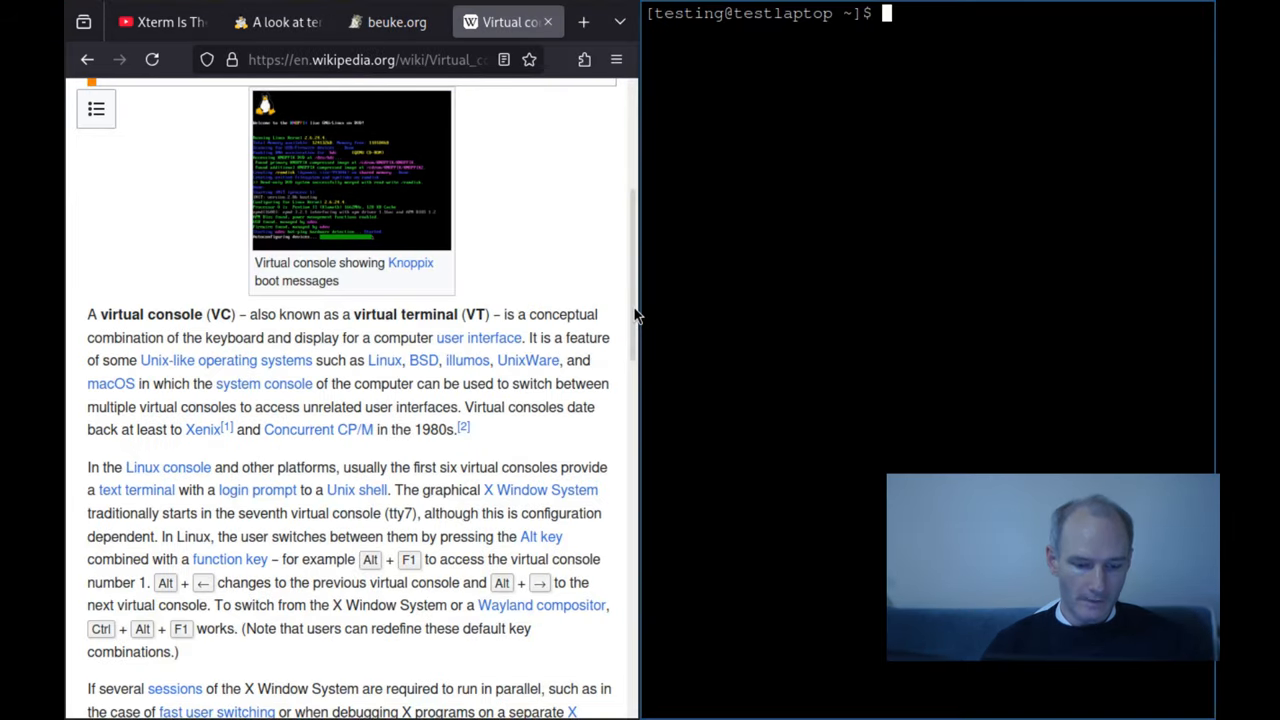
Step: Start typing an 'echo $' terminal-type command, then switch to the VM's text console
{"action": "type", "text": "echjo"}
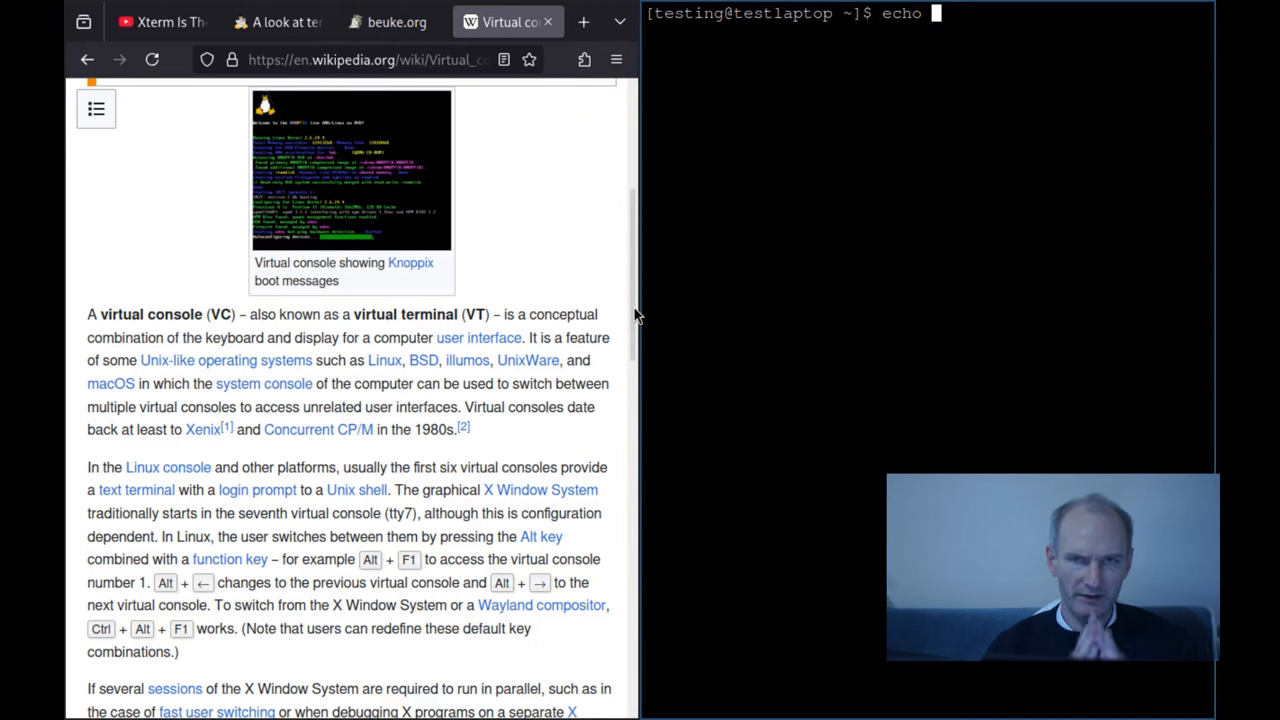
{"action": "type", "text": "$"}
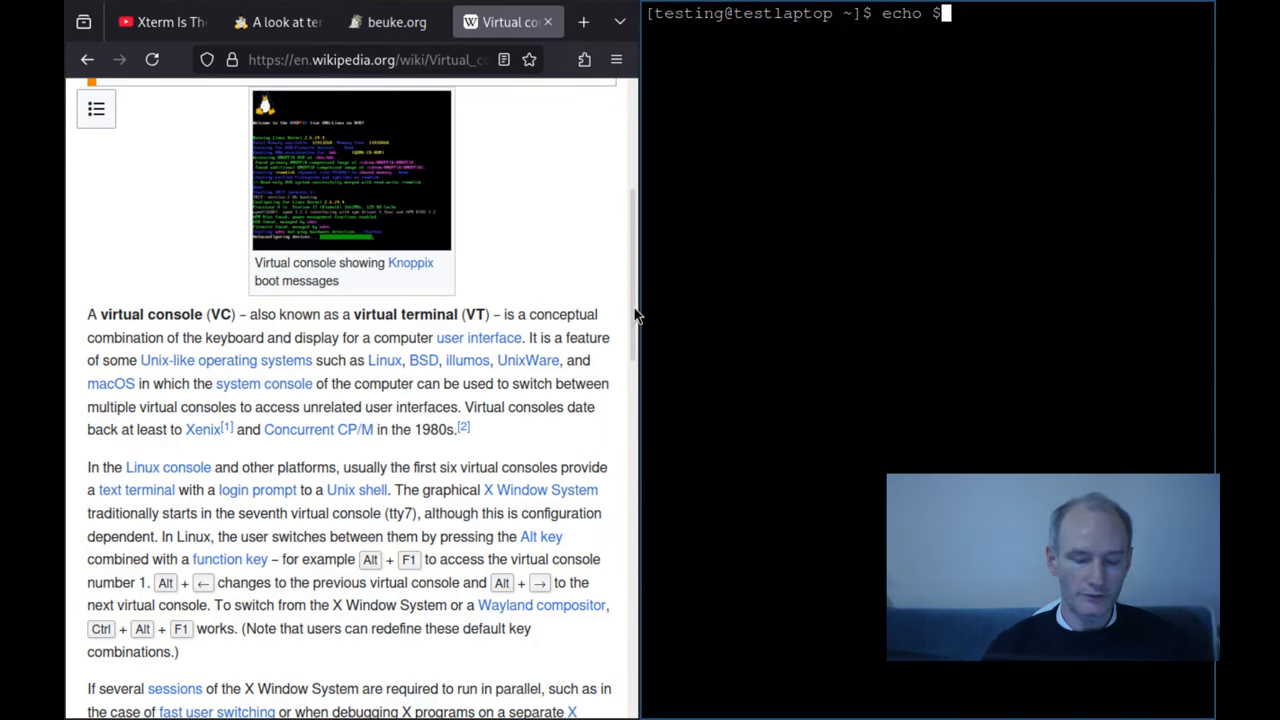
{"action": "key", "text": "Return"}
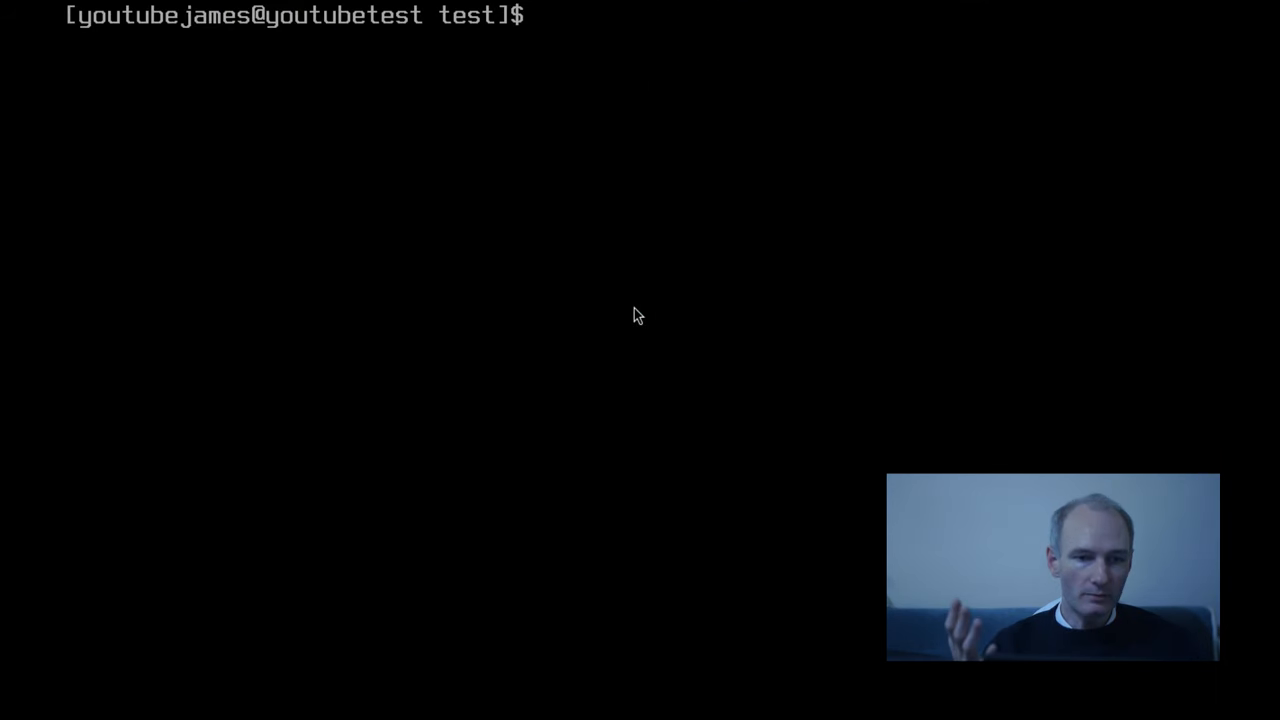
Step: Run 'echo $TERM', which reports xterm-256color in xterm, then close xterm with 'exit'
{"action": "type", "text": "echo"}
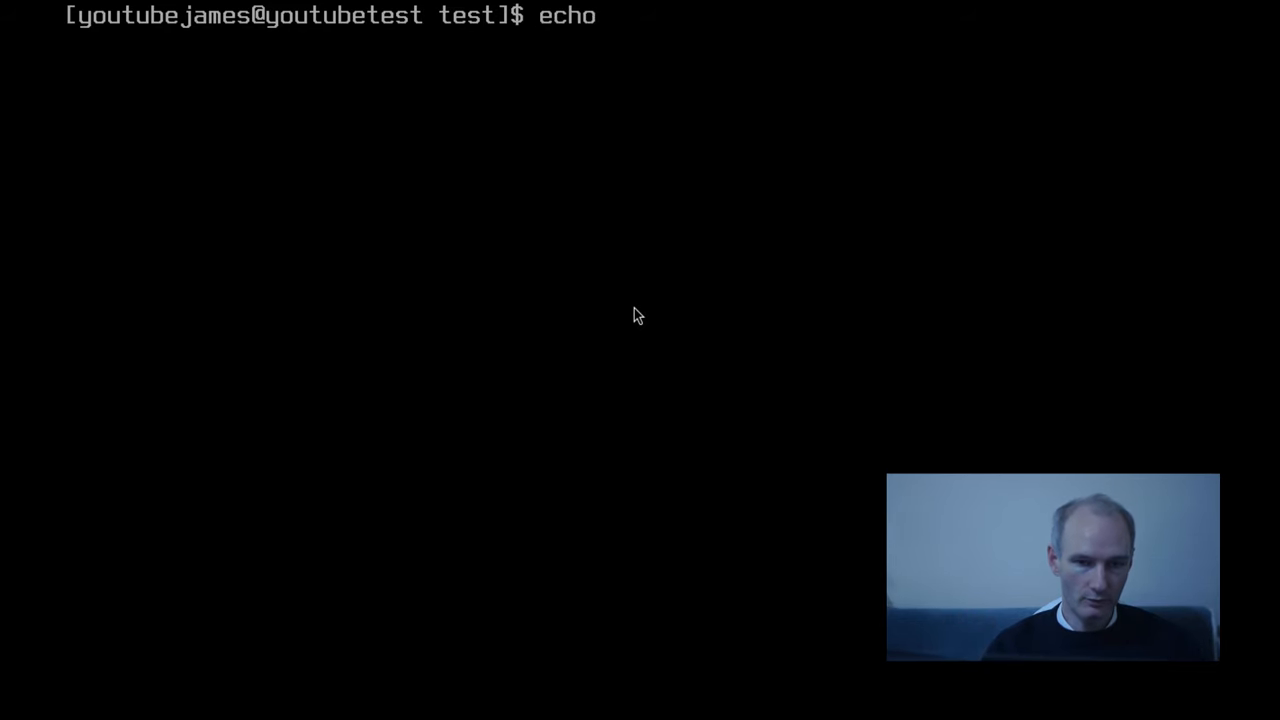
{"action": "type", "text": "$TERM"}
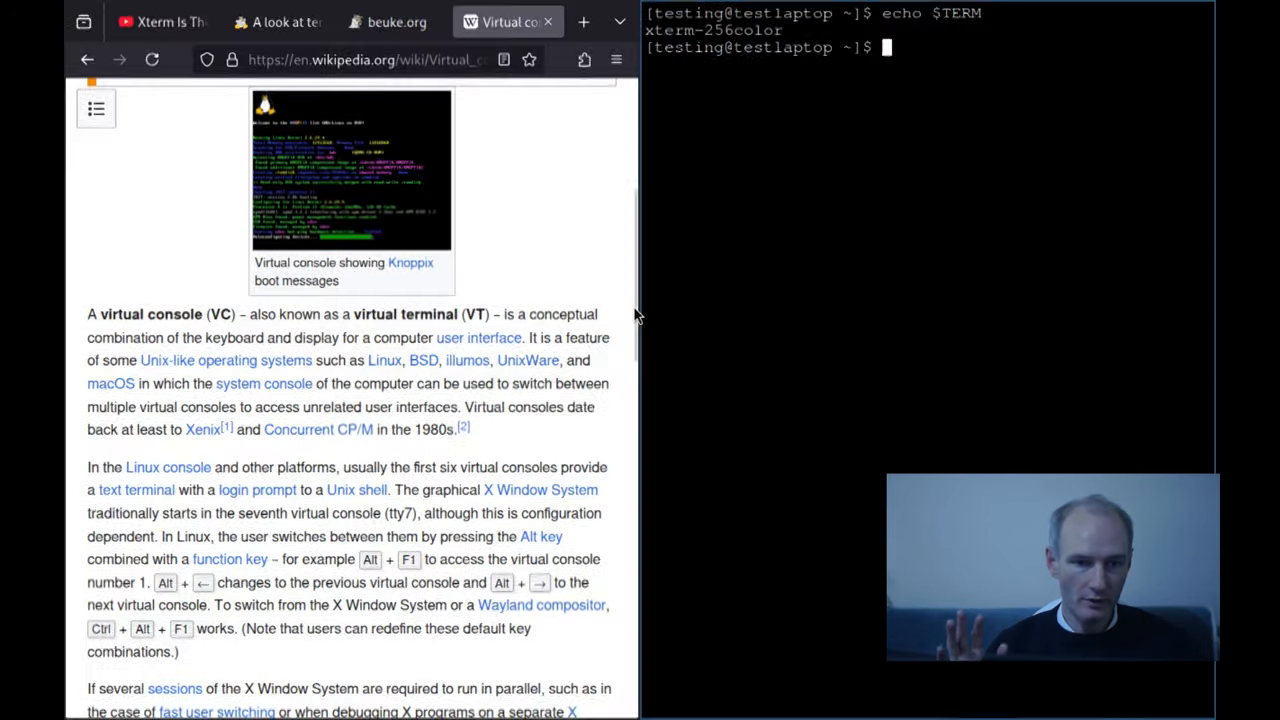
{"action": "type", "text": "exit"}
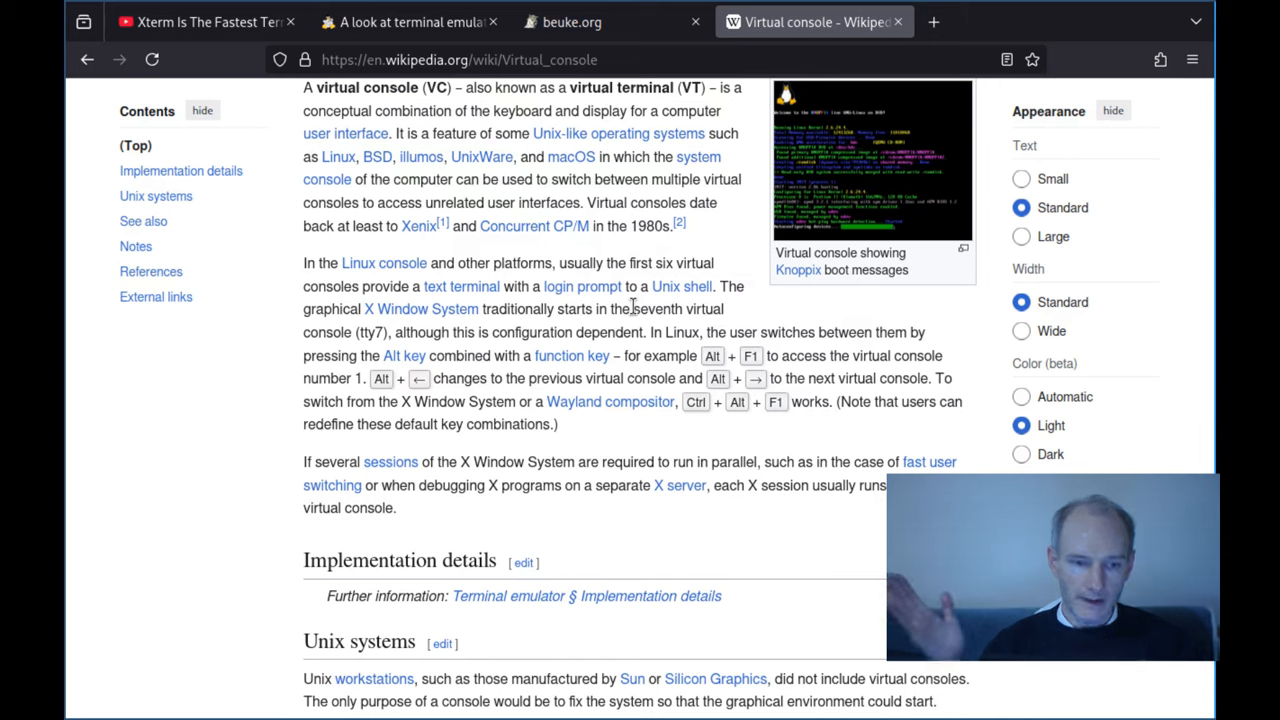
Step: Switch back to the Firefox YouTube tab showing the text-console timing comment
{"action": "left_click", "coordinate": [200, 21]}
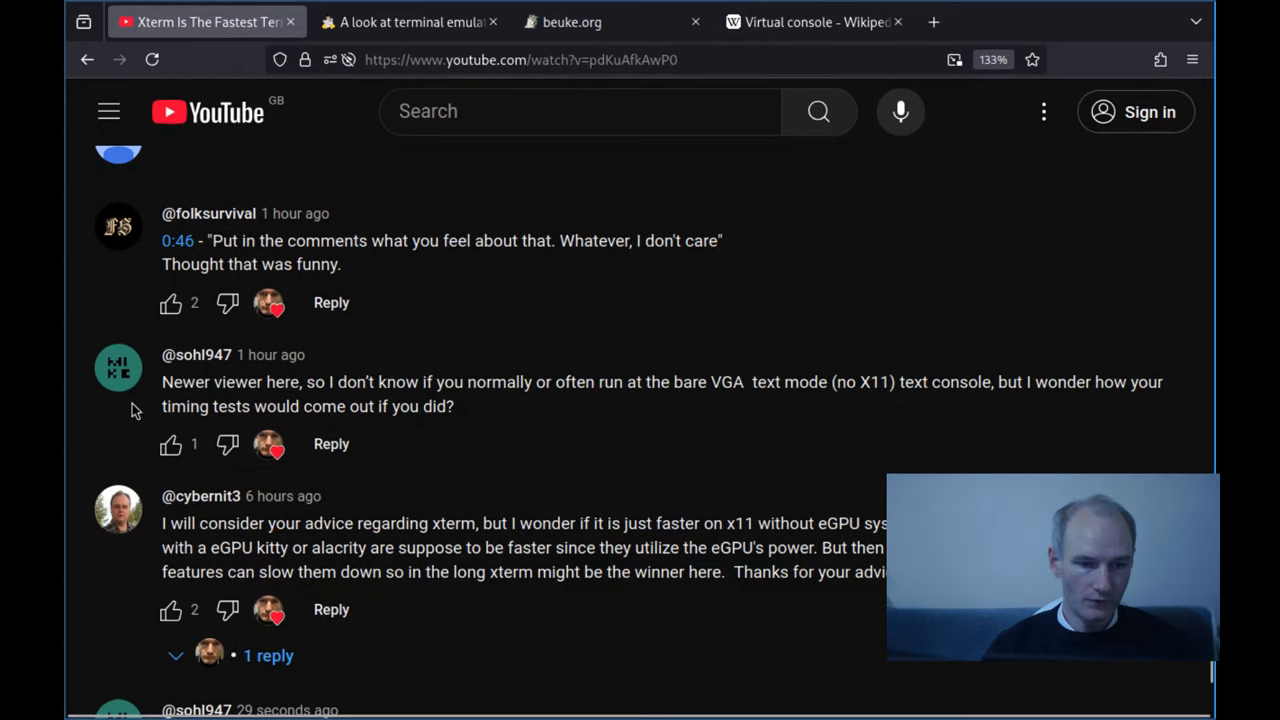
{"action": "mouse_move", "coordinate": [207, 409]}
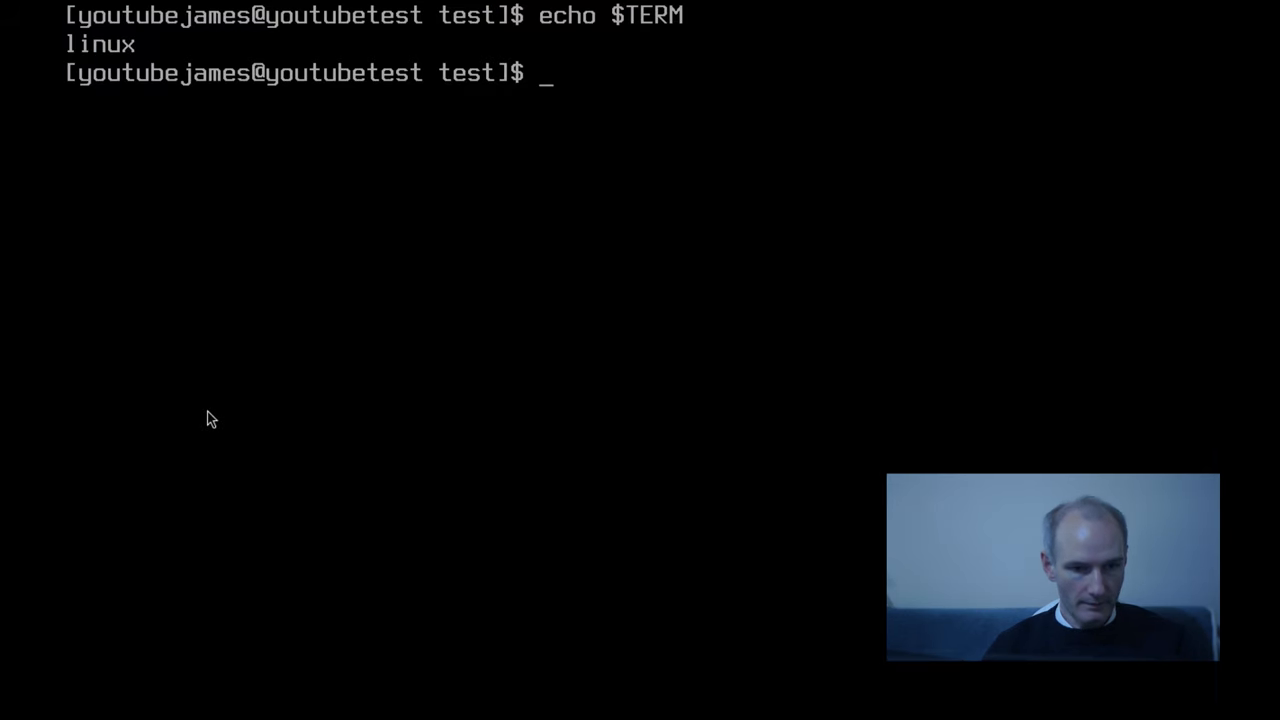
Step: Clear the Linux console and launch the X11 session with startx
{"action": "type", "text": "CLEAR"}
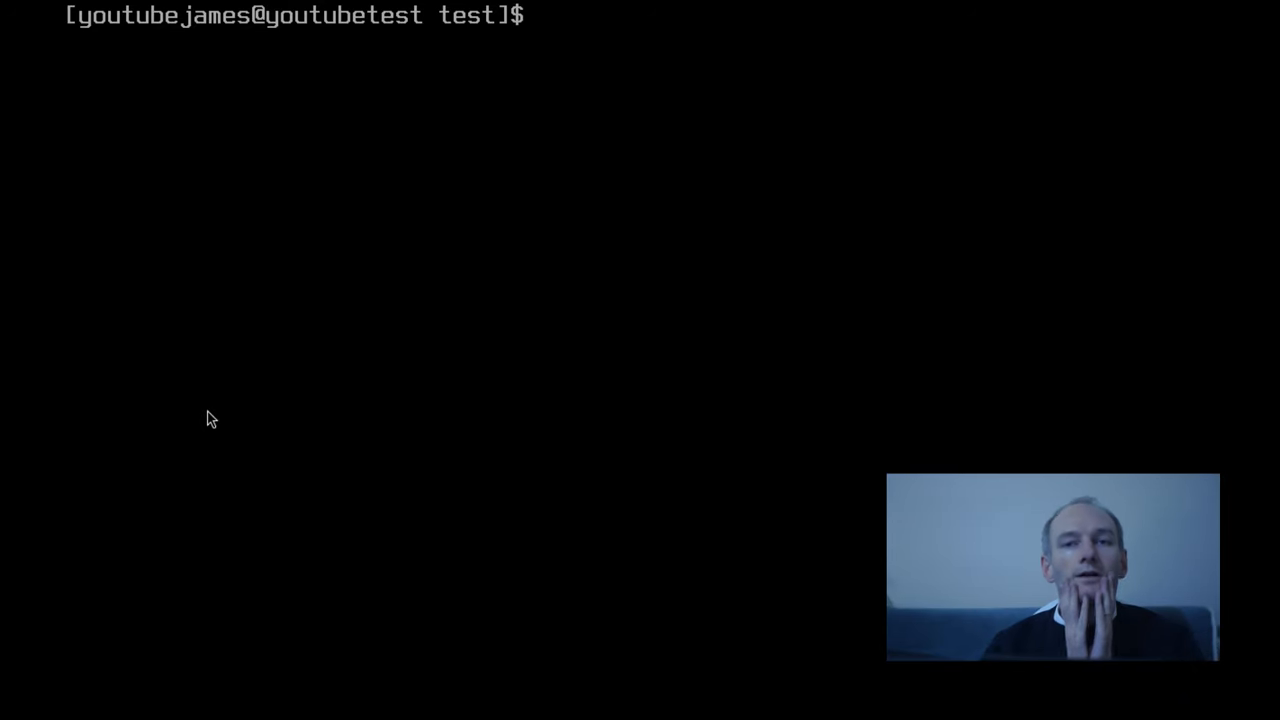
{"action": "type", "text": "startx"}
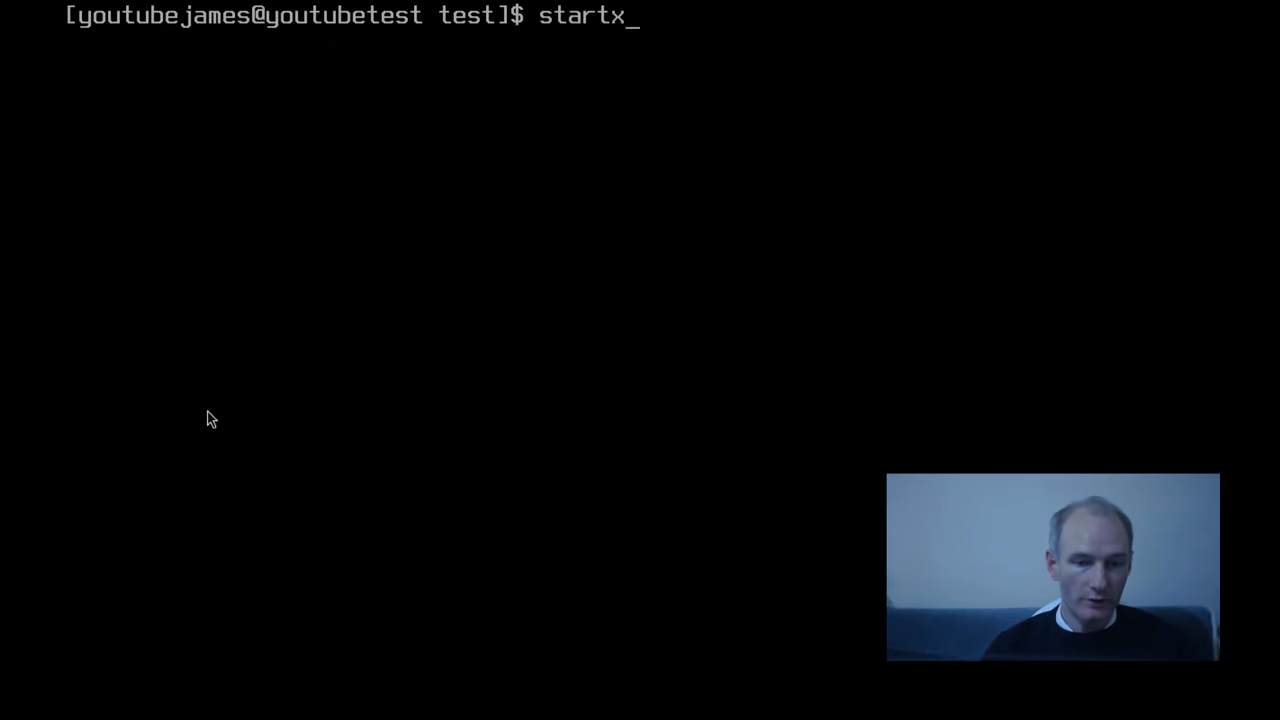
{"action": "key", "text": "Return"}
{"action": "type", "text": "vim"}
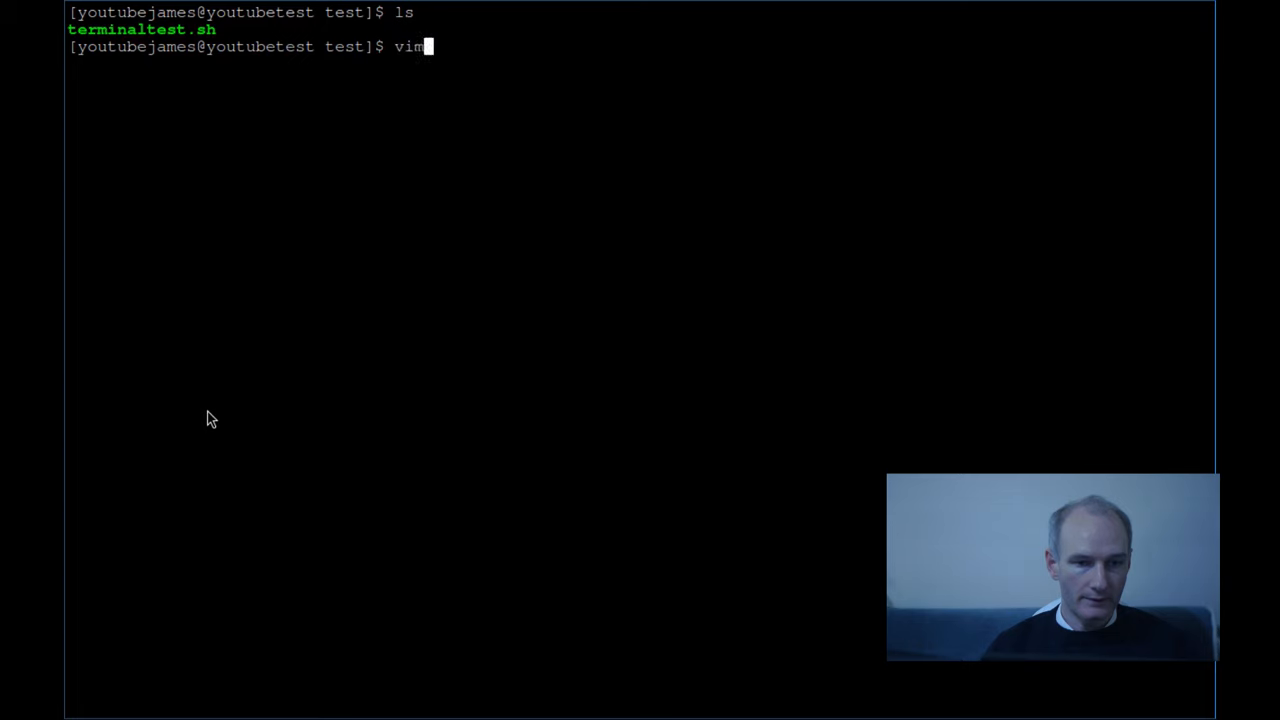
Step: Inspect terminaltest.sh's 1-to-500000 echo loop in vim, then quit with :wq
{"action": "key", "text": "Return"}
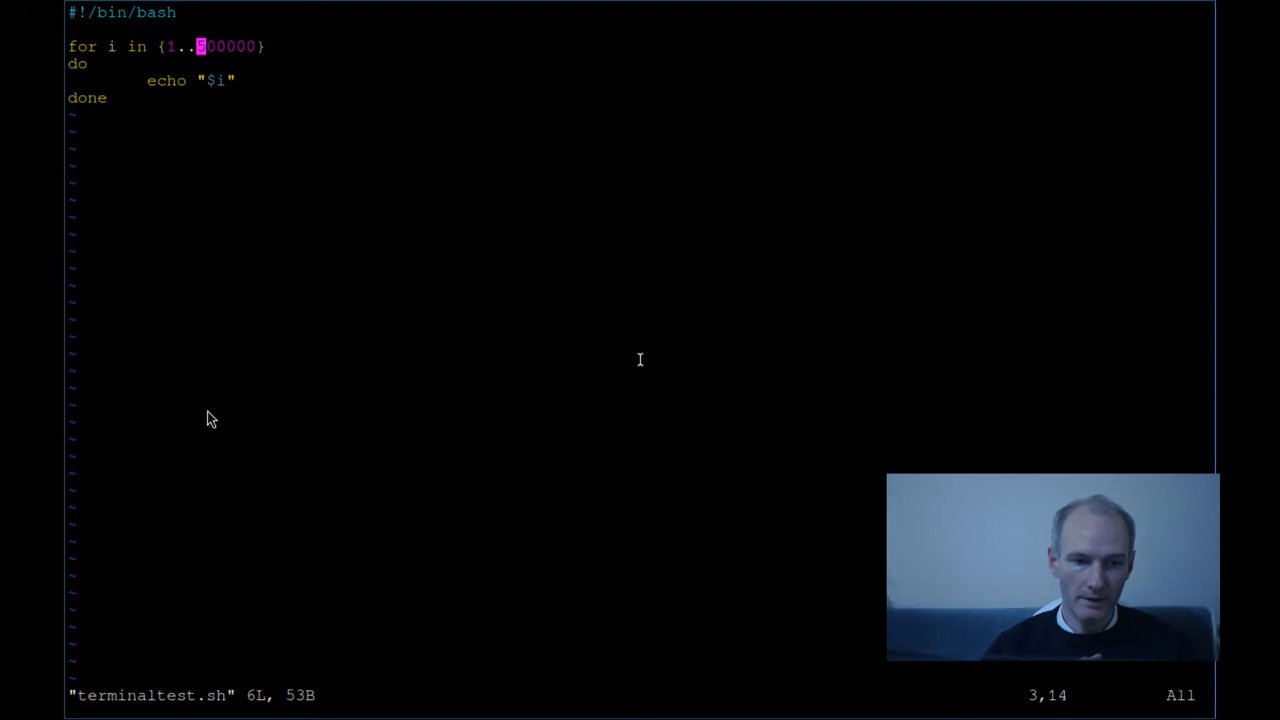
{"action": "type", "text": ":wq"}
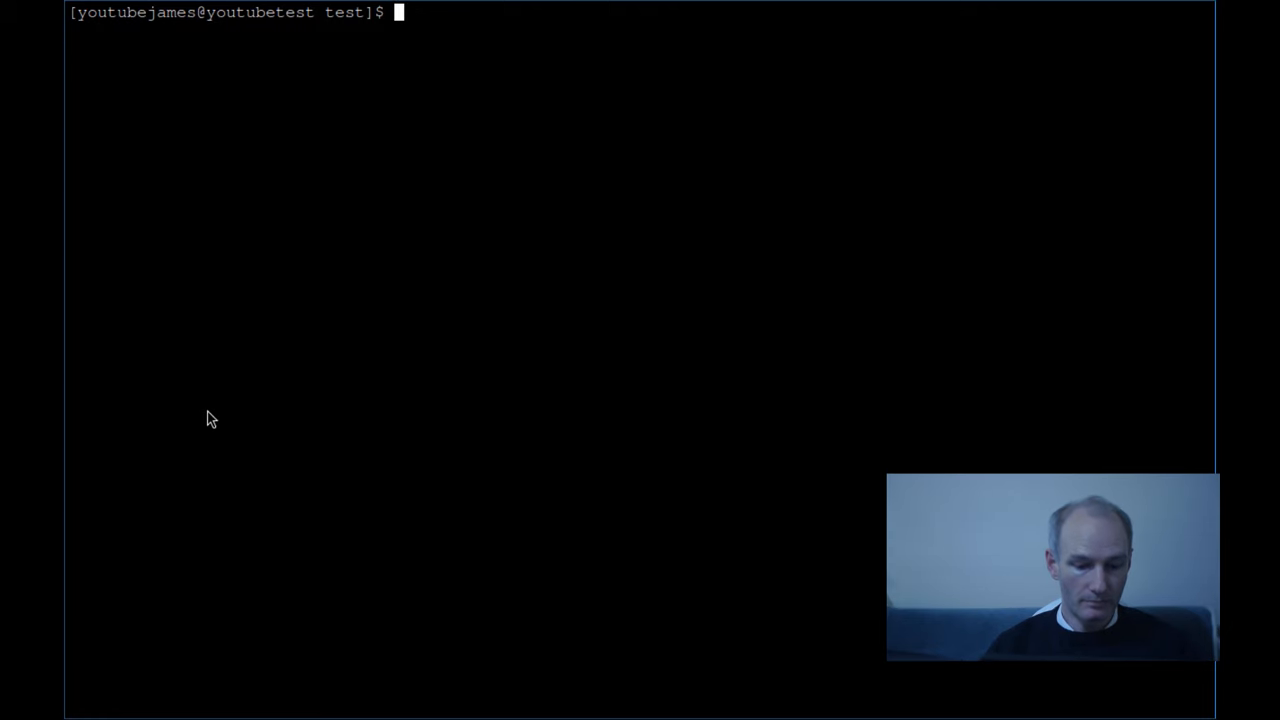
Step: Check $TERM is xterm, clear, and run time ./terminaltest.sh, finishing in 17.48 s
{"action": "type", "text": "echo $TERM"}
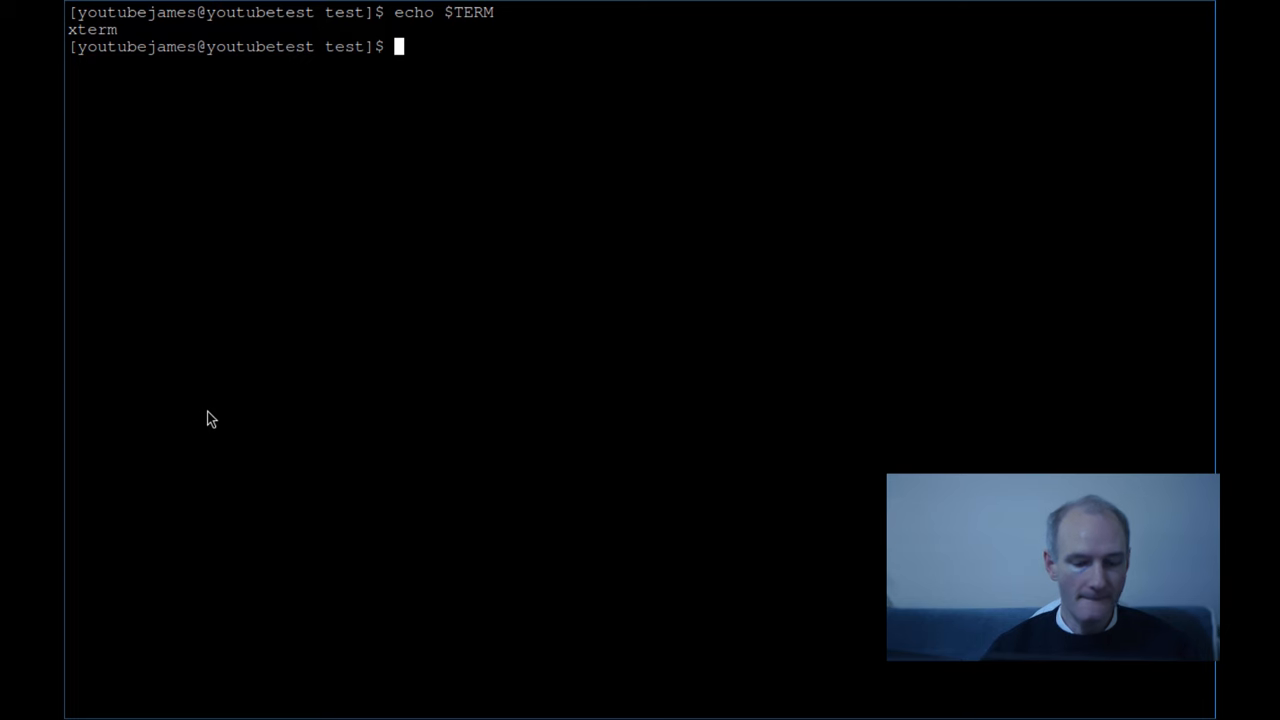
{"action": "type", "text": "c"}
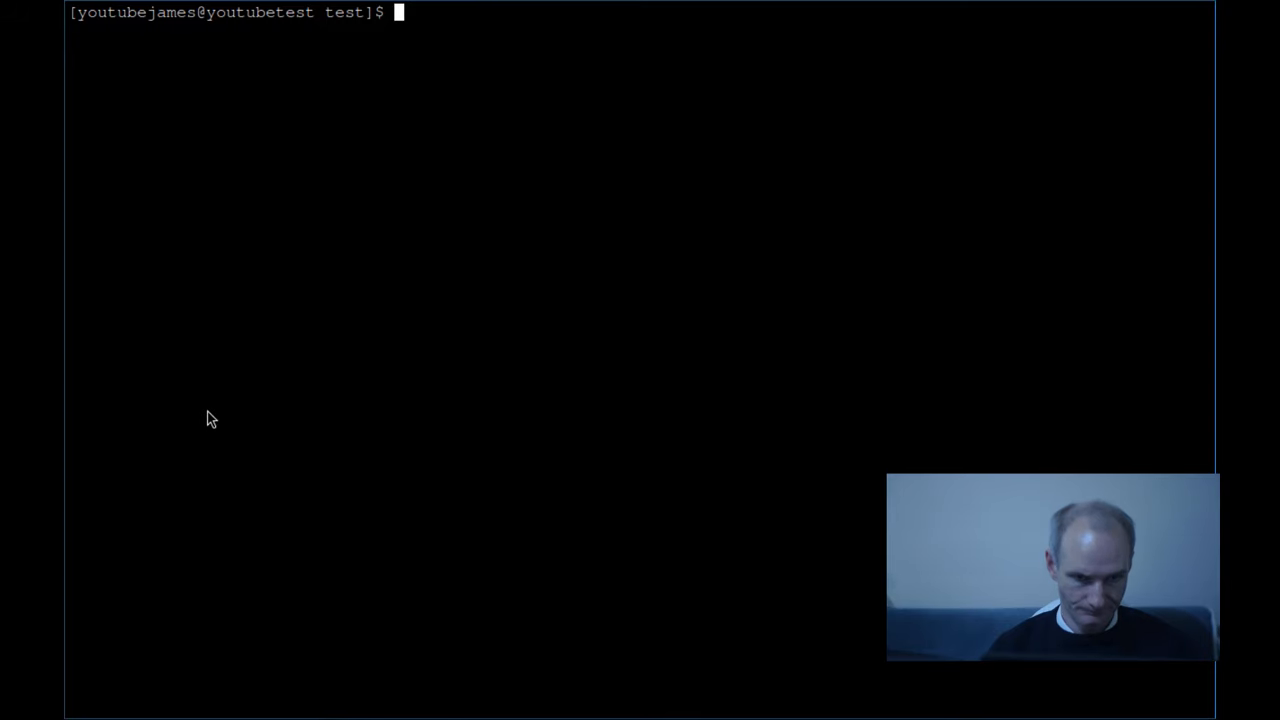
{"action": "type", "text": "time ./terminaltest.sh"}
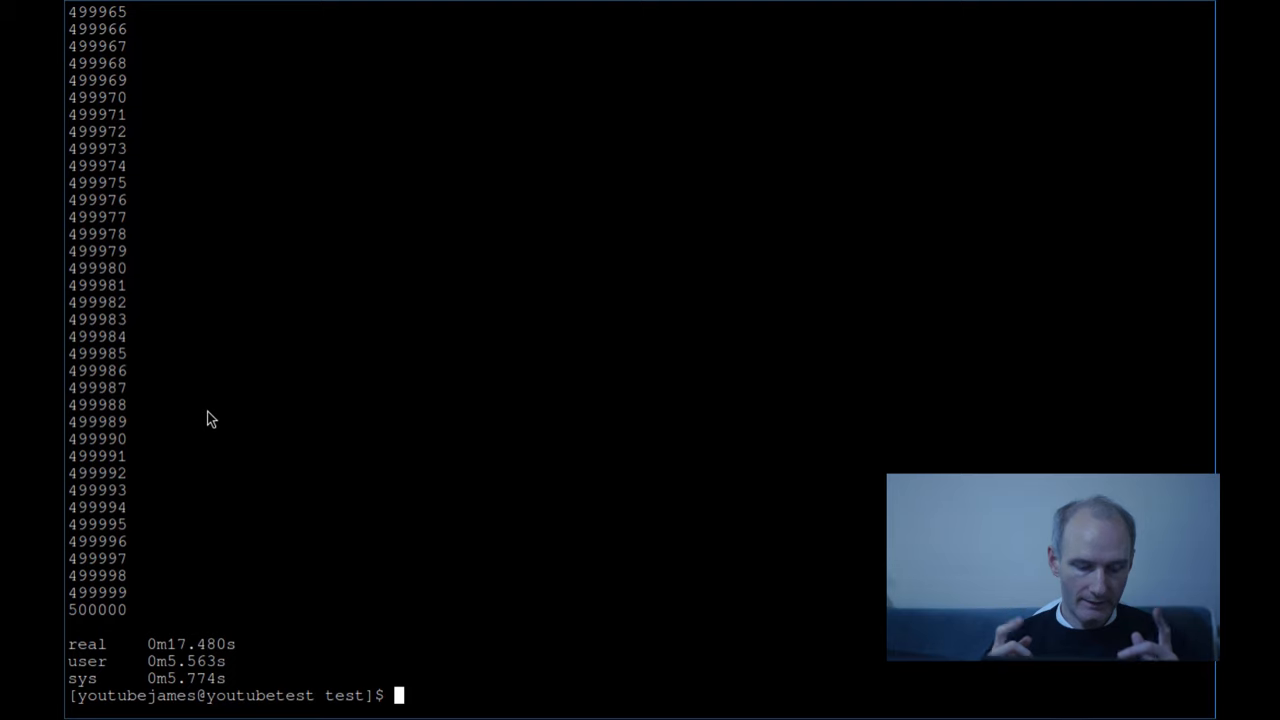
Step: On the Linux console, list terminaltest.sh, confirm $TERM is linux, and type time ./terminaltest.sh
{"action": "type", "text": "cd"}
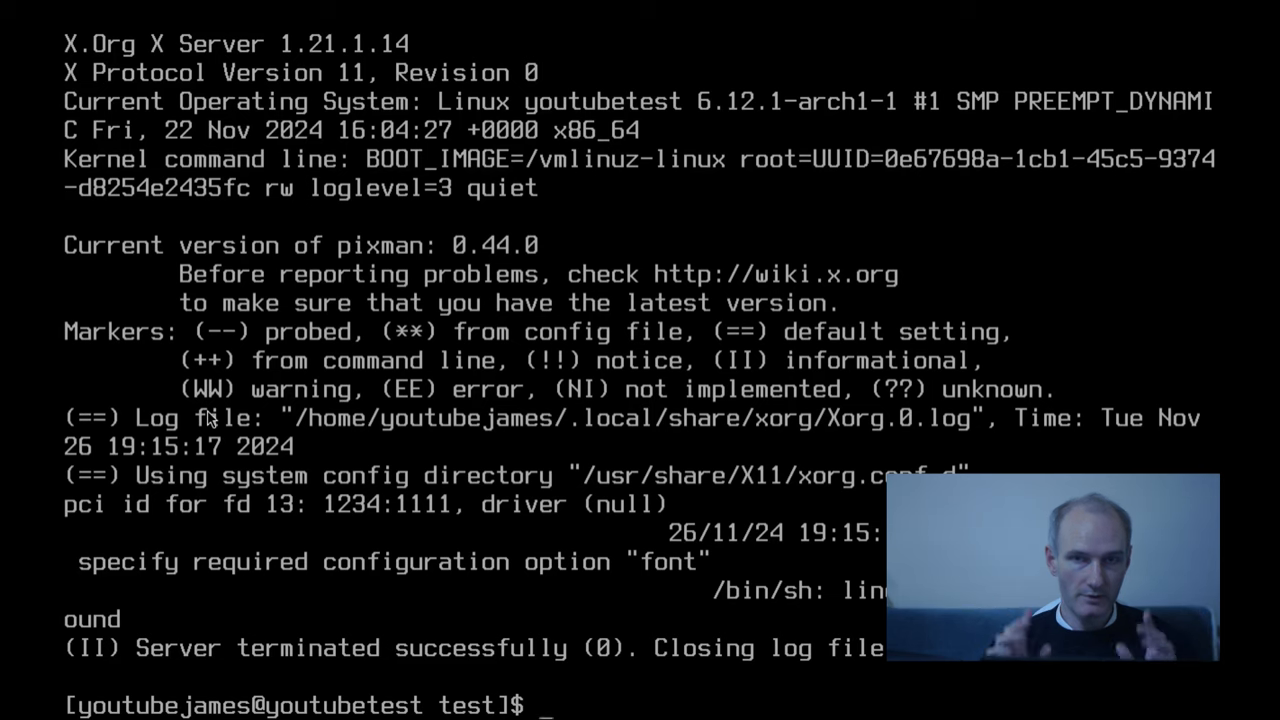
{"action": "type", "text": "ls"}
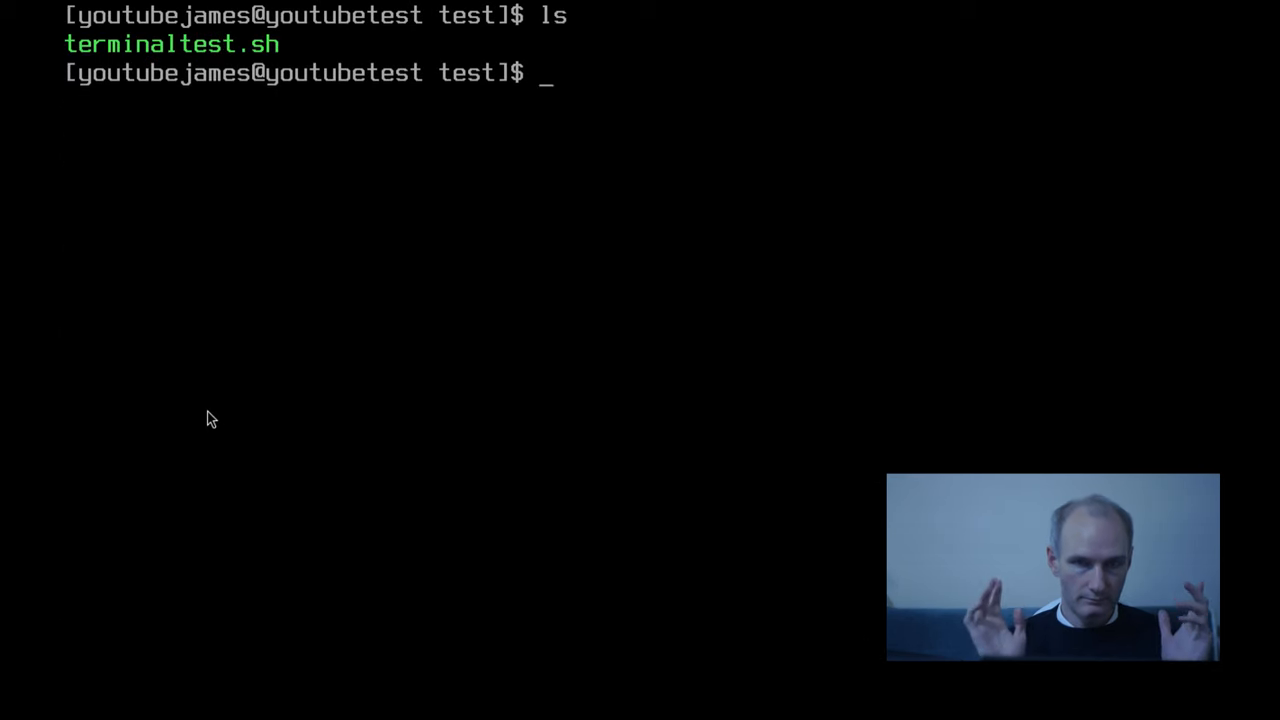
{"action": "type", "text": "echo %"}
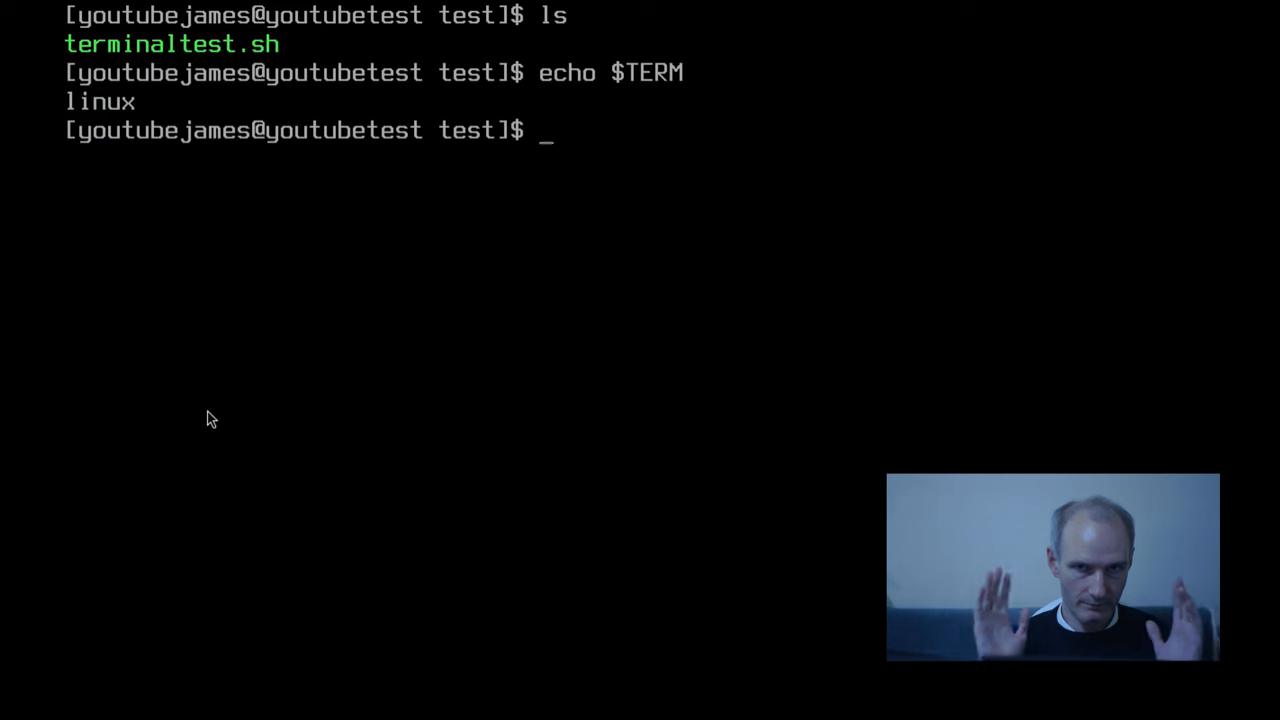
{"action": "type", "text": "time ./terminaltest.sh"}
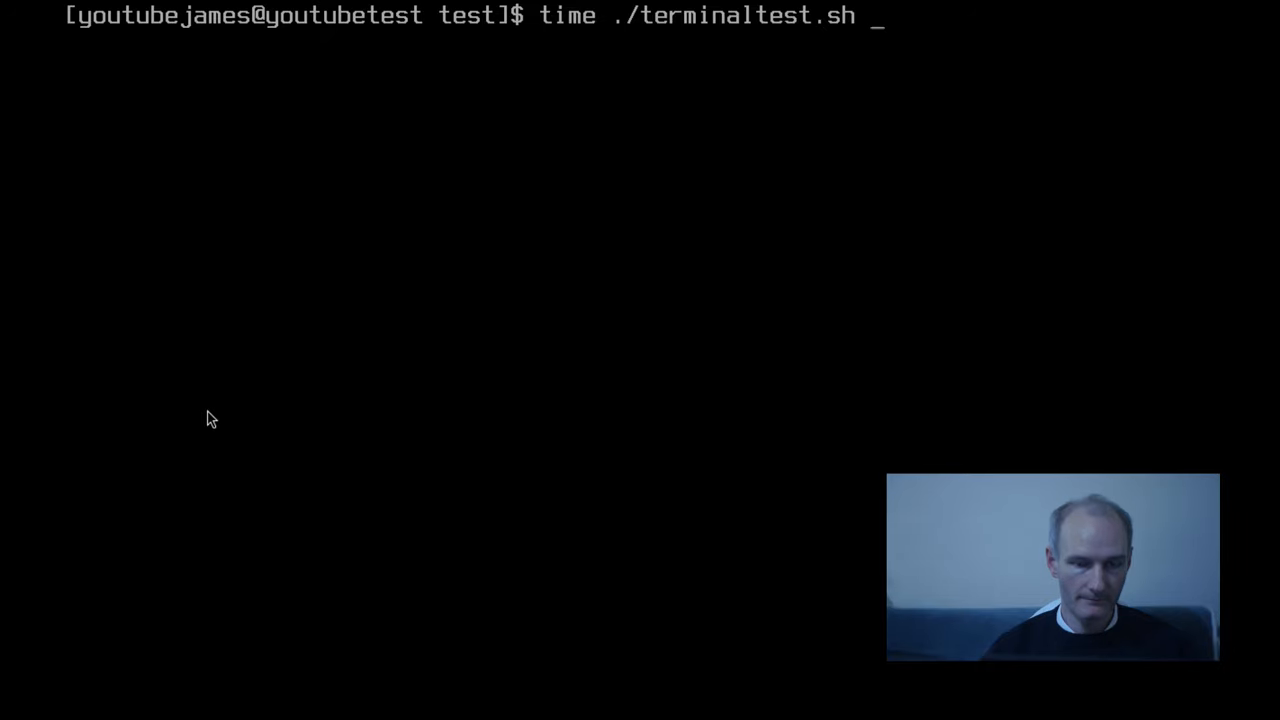